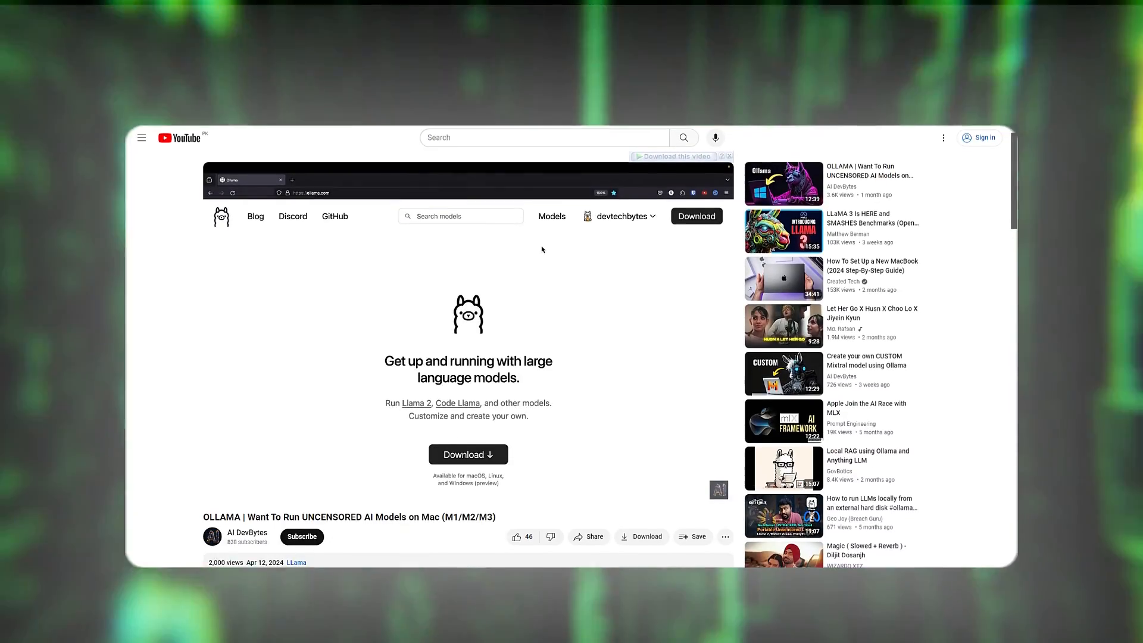
Ask llama3 to write Python code, then scroll through its reply of example programs.
{"action": "scroll", "scroll_direction": "down", "scroll_amount": 3}
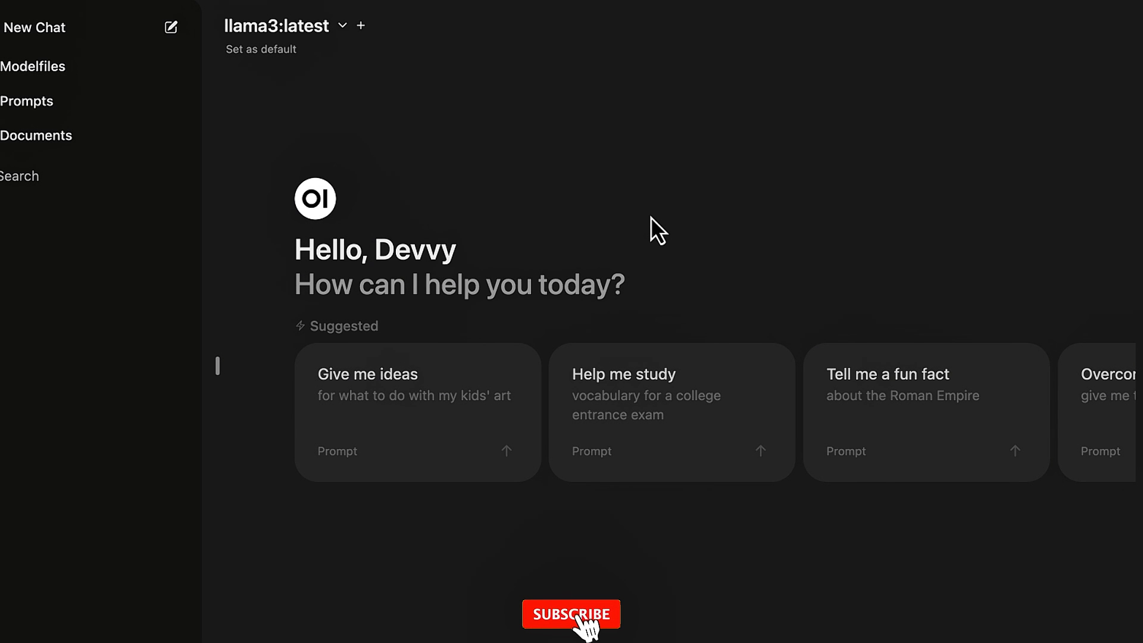
{"action": "left_click", "coordinate": [571, 613]}
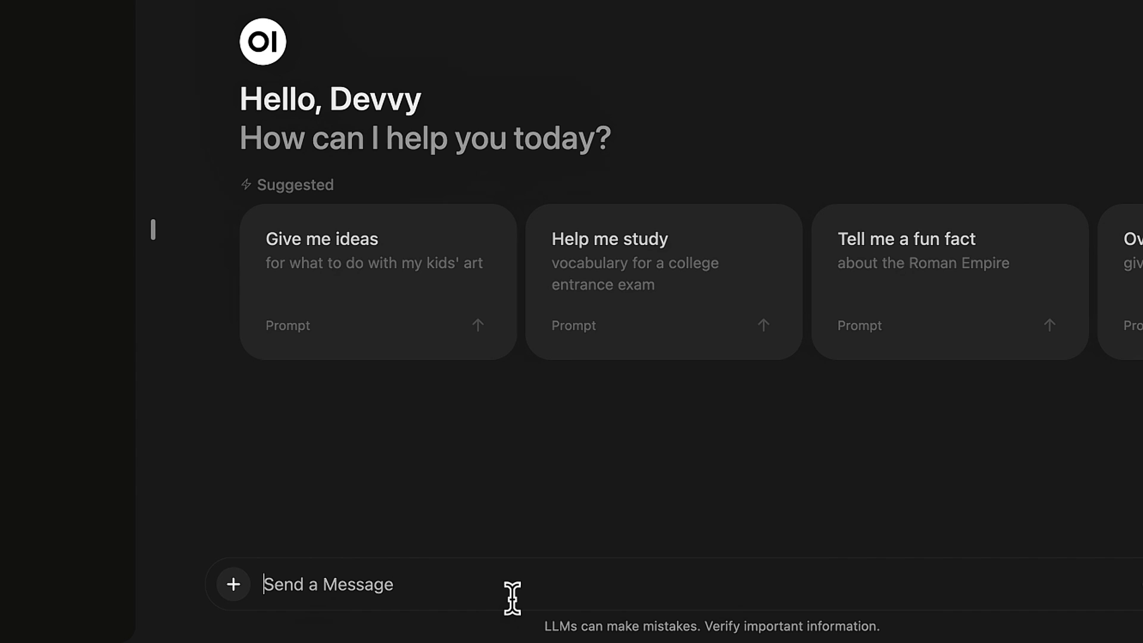
{"action": "type", "text": "write m"}
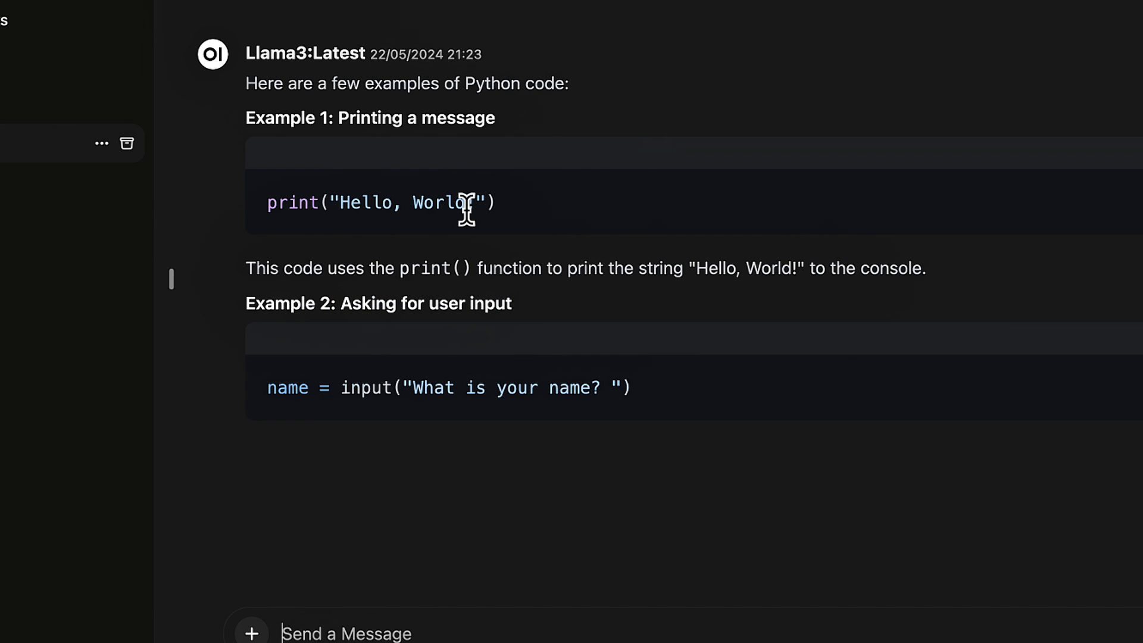
{"action": "scroll", "scroll_direction": "down", "scroll_amount": 3}
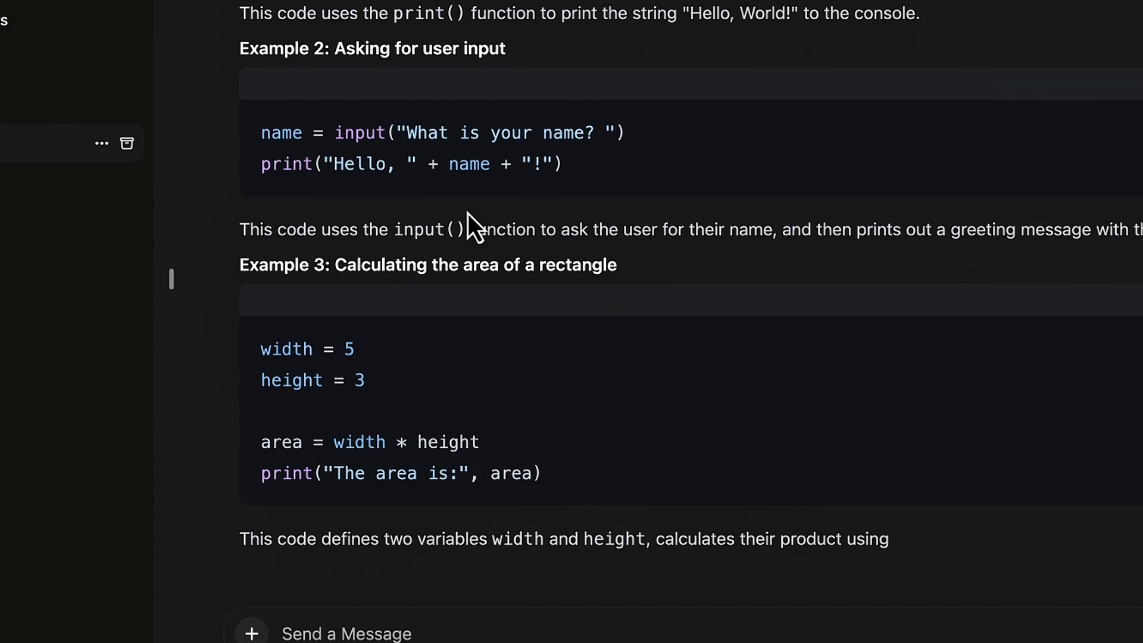
{"action": "scroll", "scroll_direction": "down", "scroll_amount": 3}
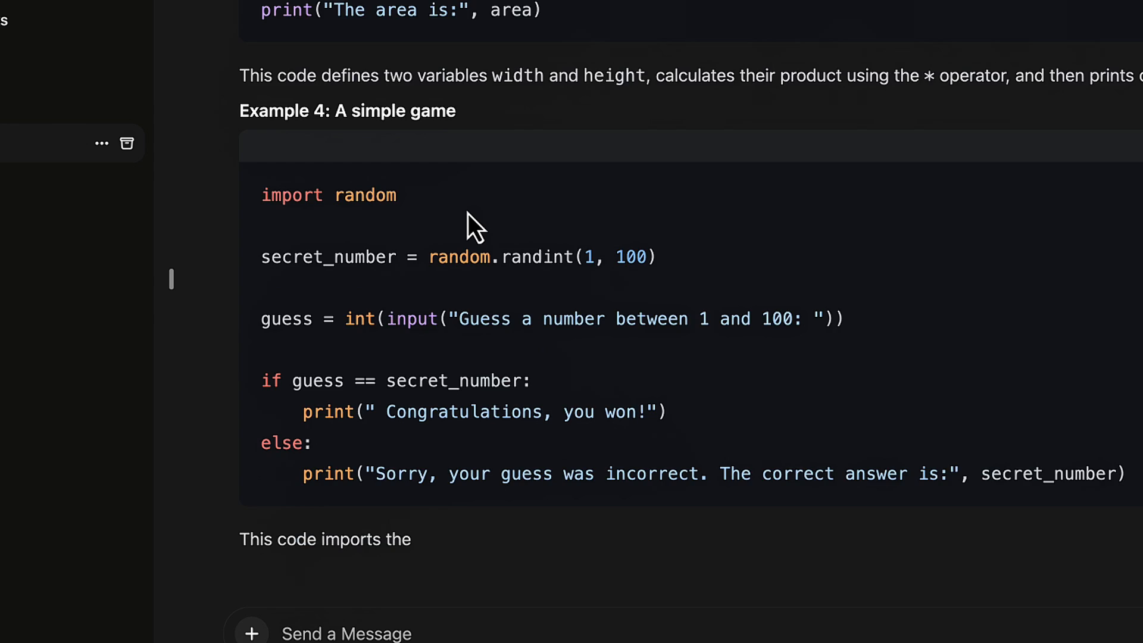
{"action": "scroll", "scroll_direction": "up", "scroll_amount": 3}
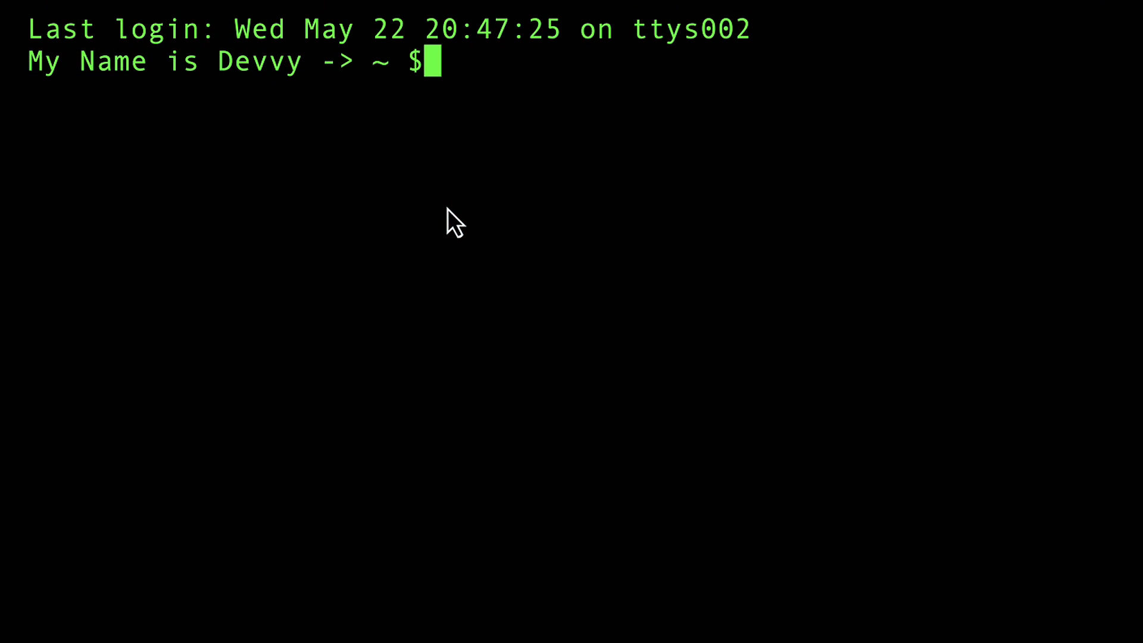
Enter the command ifconfig | grep "inet " at the Terminal prompt.
{"action": "type", "text": "i"}
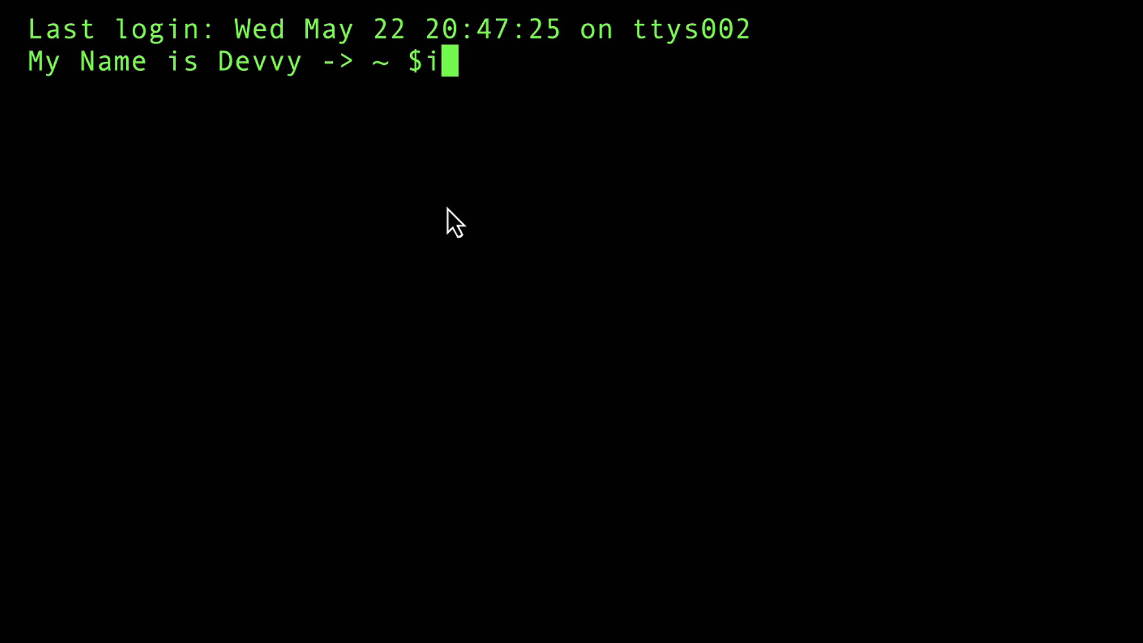
{"action": "type", "text": "fconfig"}
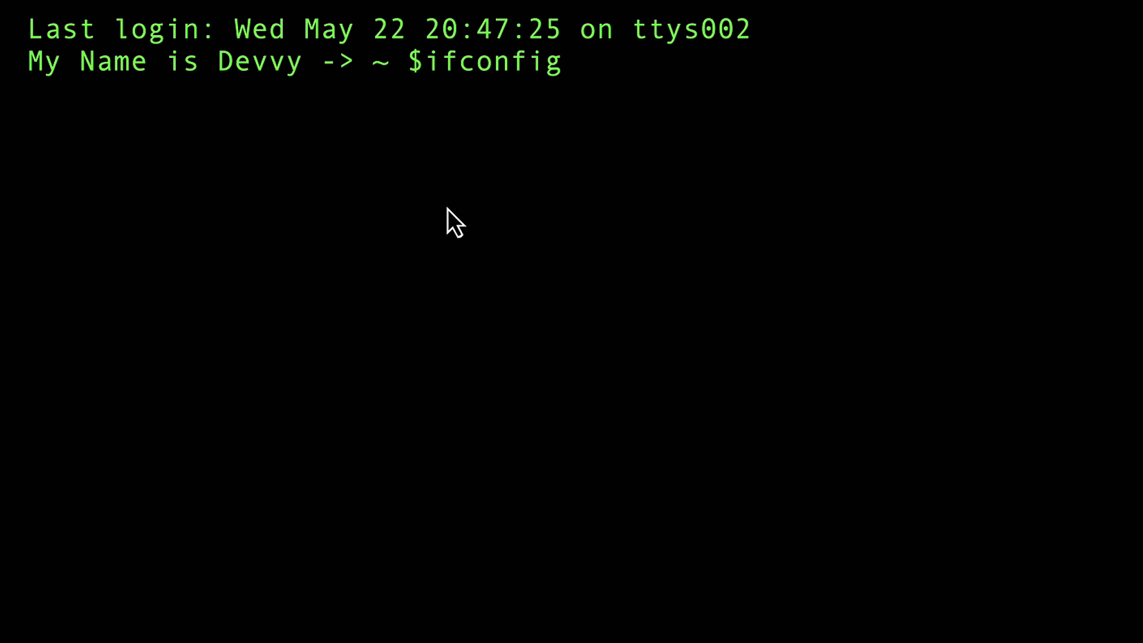
{"action": "type", "text": "| grep"}
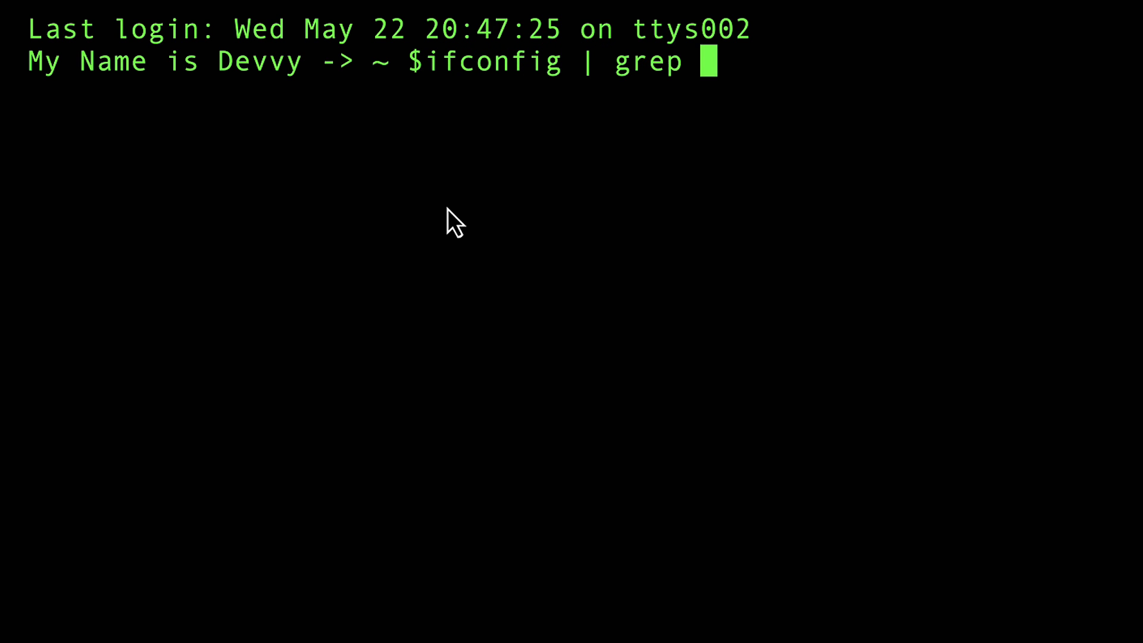
{"action": "type", "text": "\"inet"}
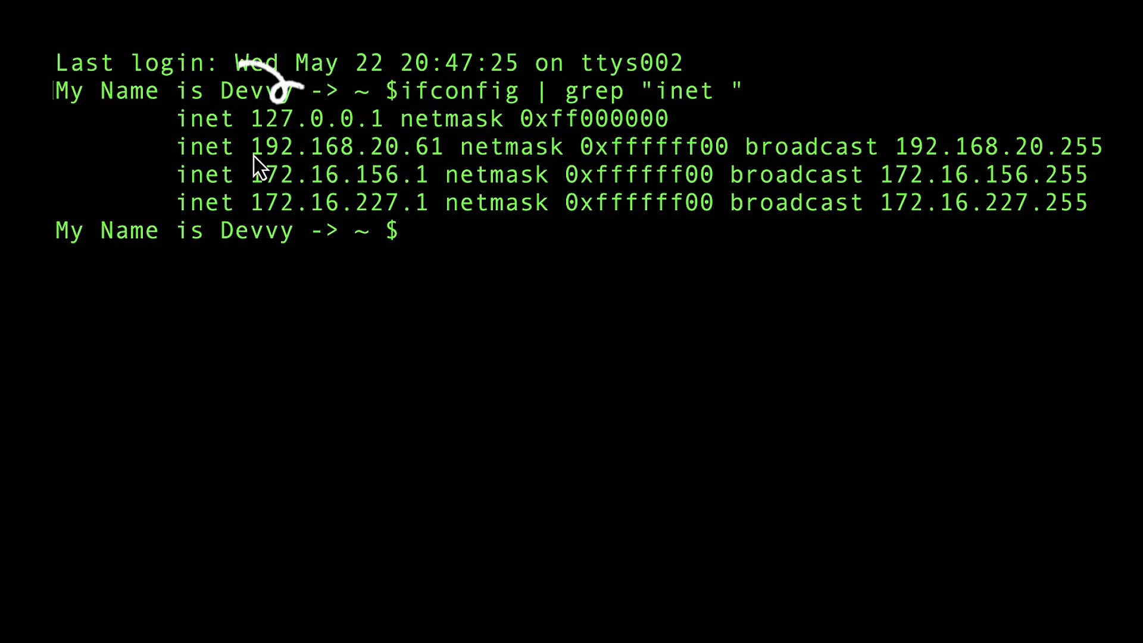
Select the 192.168.20.61 address in the ifconfig output.
{"action": "double_click", "coordinate": [350, 147]}
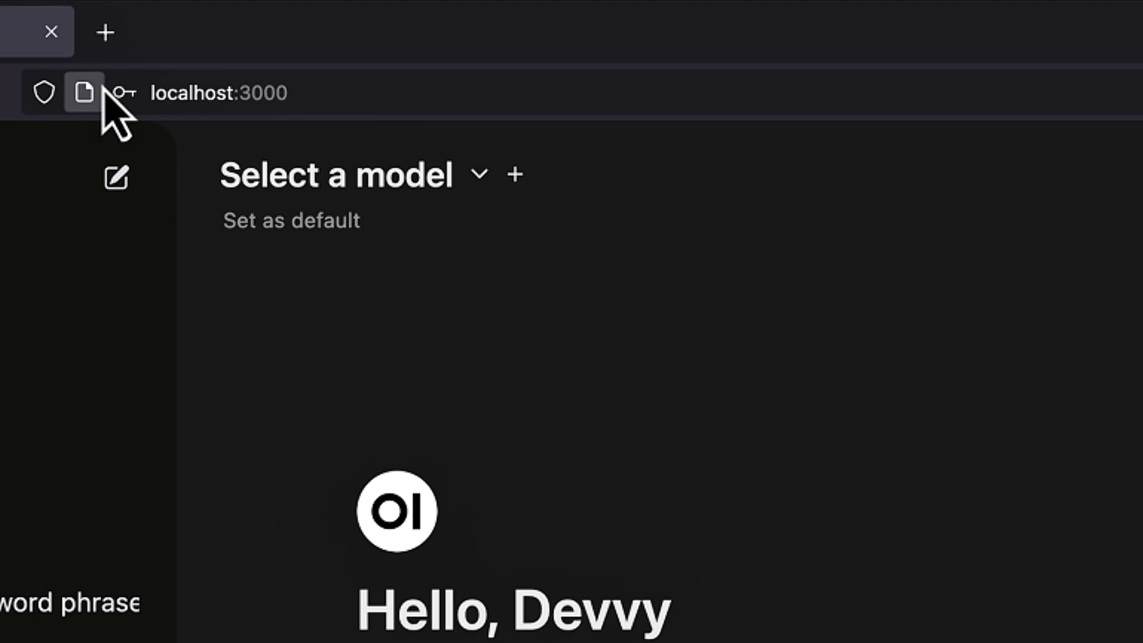
{"action": "mouse_move", "coordinate": [262, 156]}
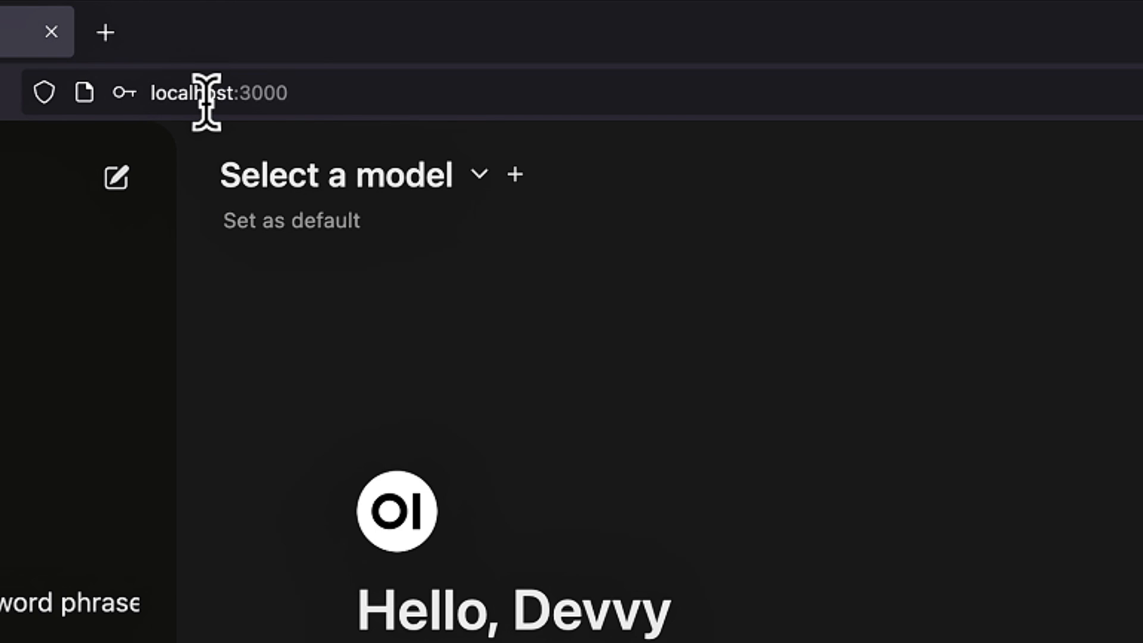
Enter 192.168.20.61:3000 in the browser address bar.
{"action": "type", "text": "192.168.20.61:3000"}
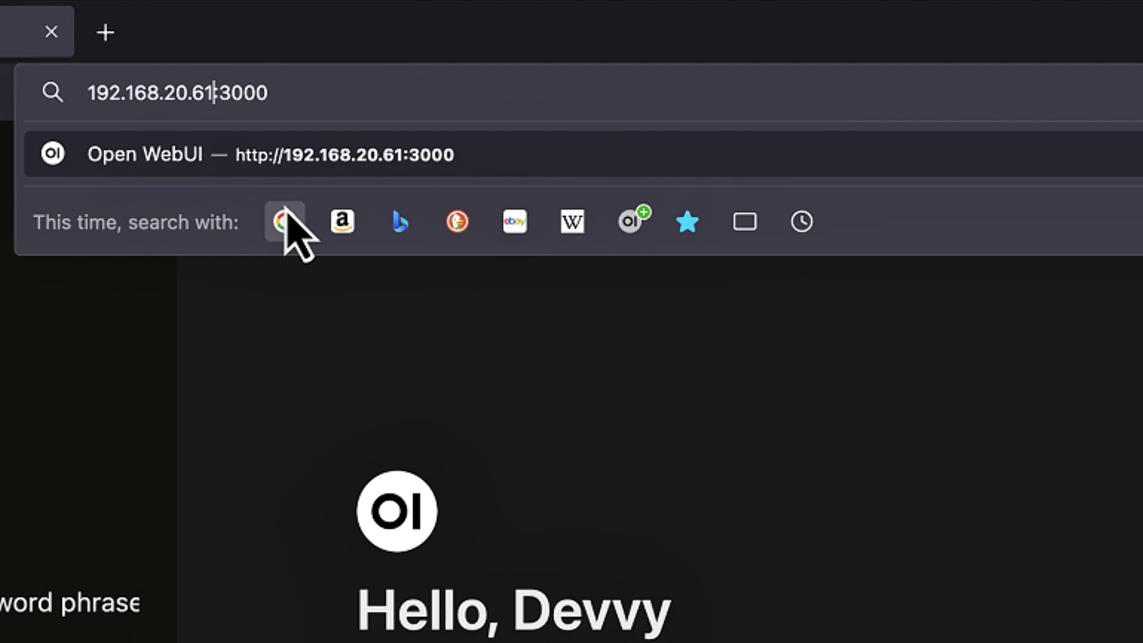
{"action": "mouse_move", "coordinate": [423, 179]}
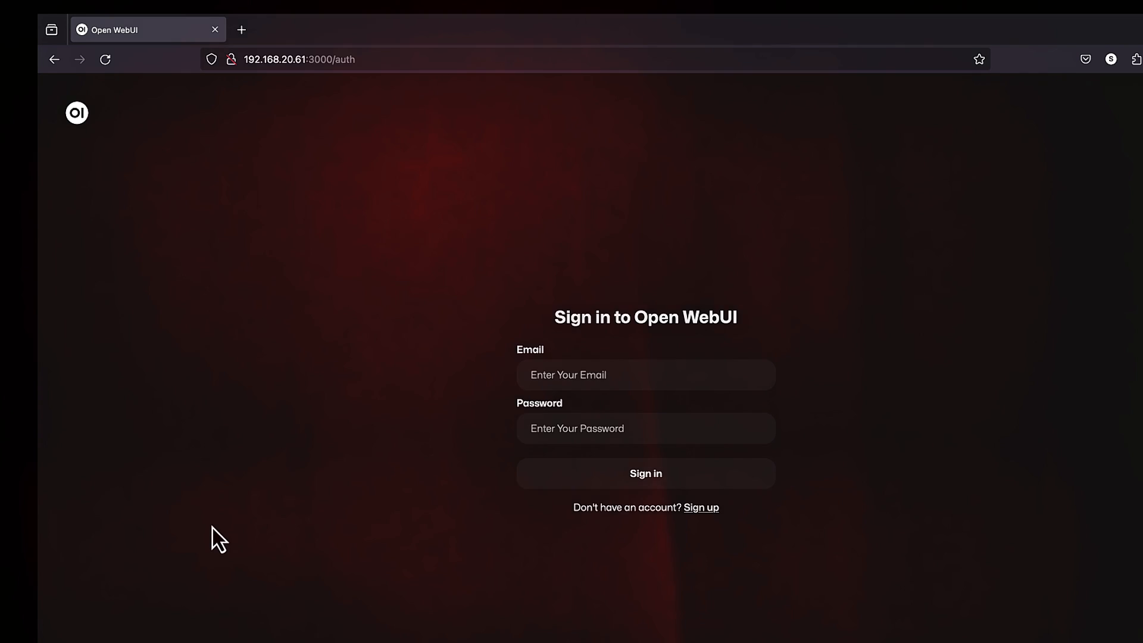
{"action": "left_click", "coordinate": [644, 473]}
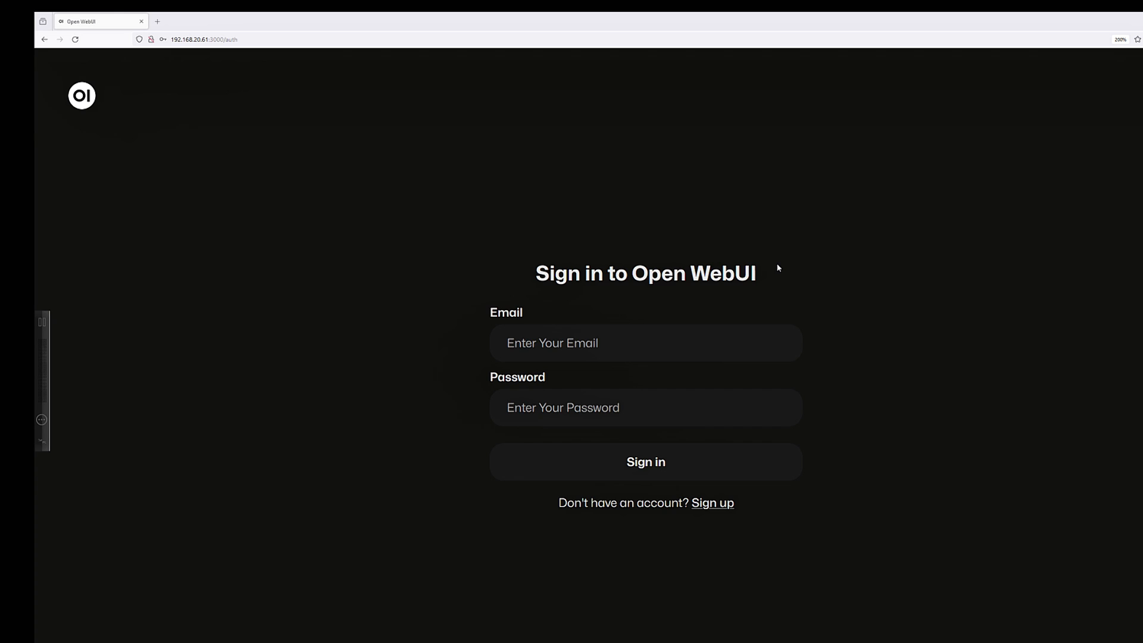
{"action": "mouse_move", "coordinate": [272, 136]}
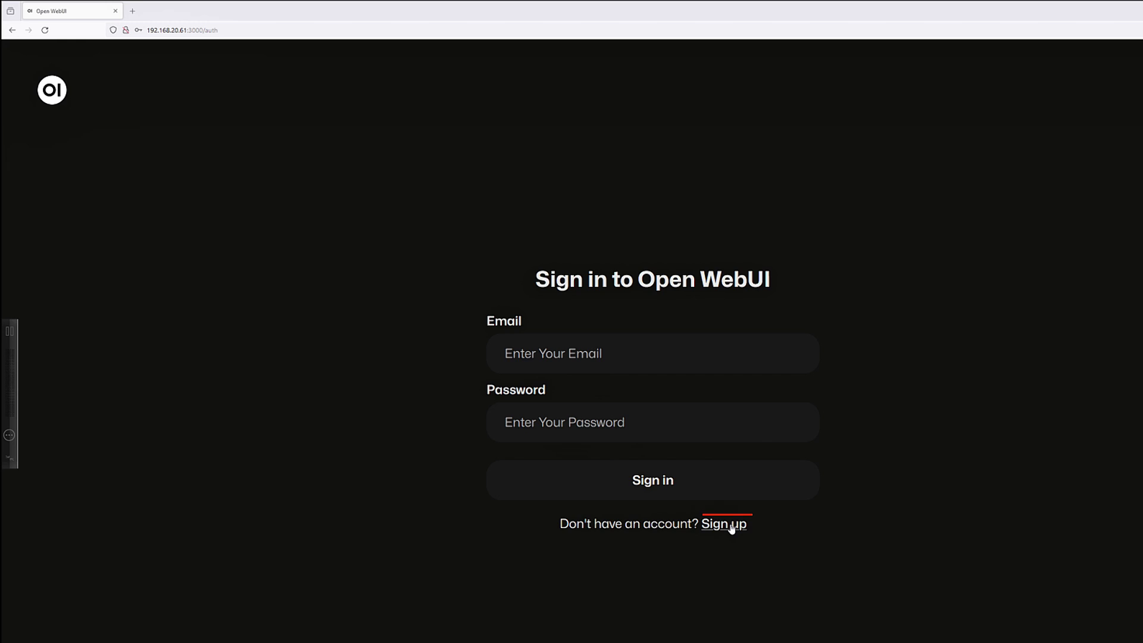
Sign up a new account named Demo User with a demo email and password.
{"action": "left_click", "coordinate": [723, 523]}
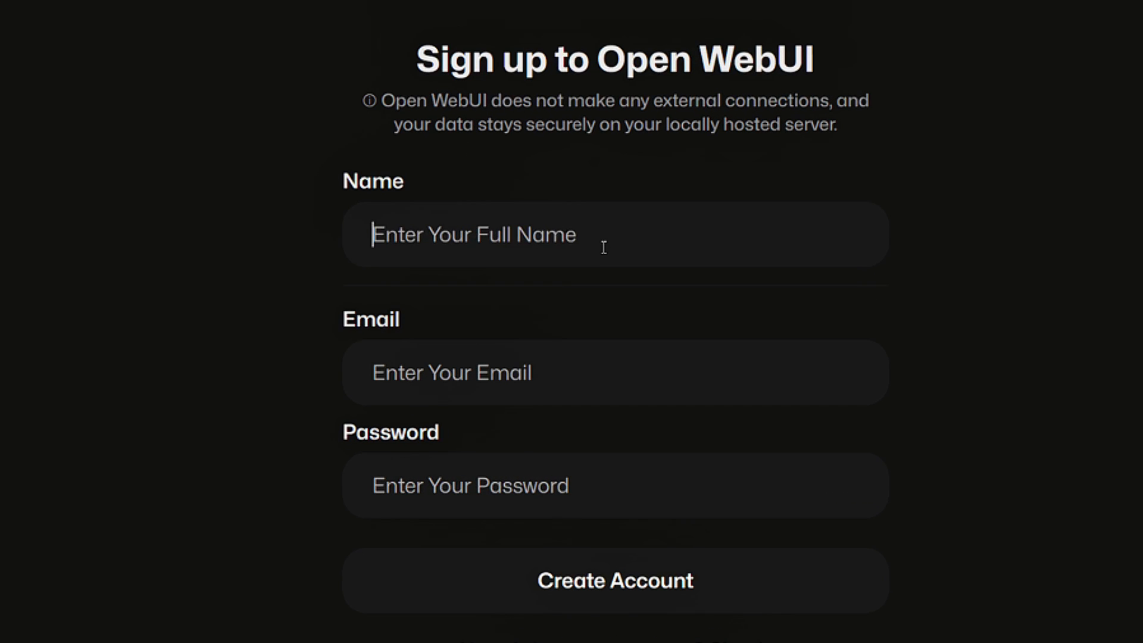
{"action": "type", "text": "Demo User"}
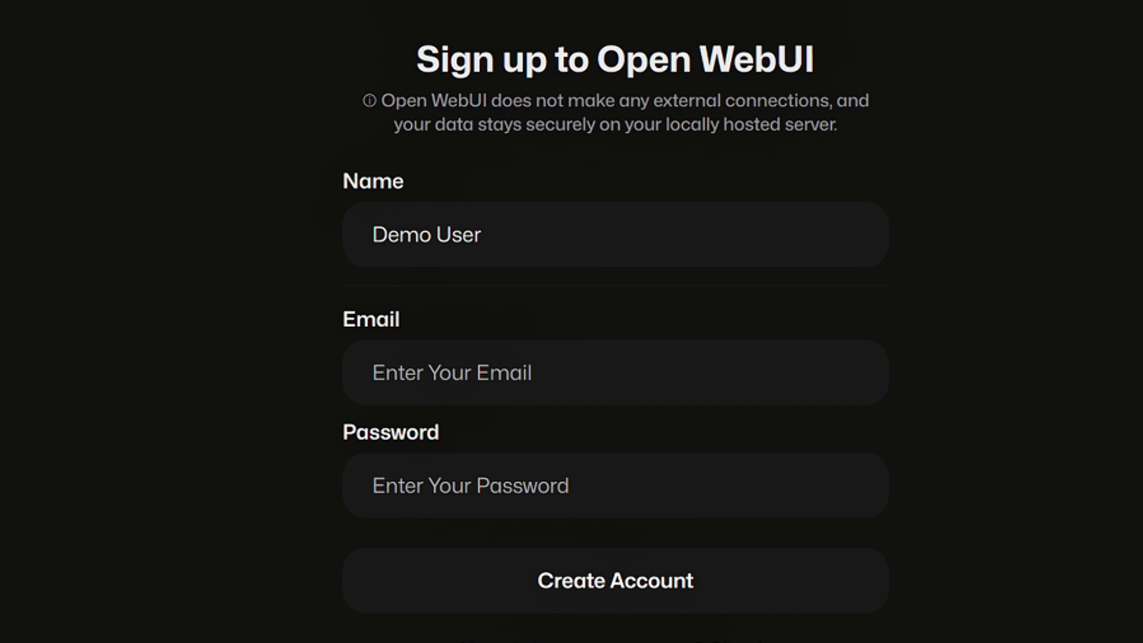
{"action": "type", "text": "demo@gmail.com"}
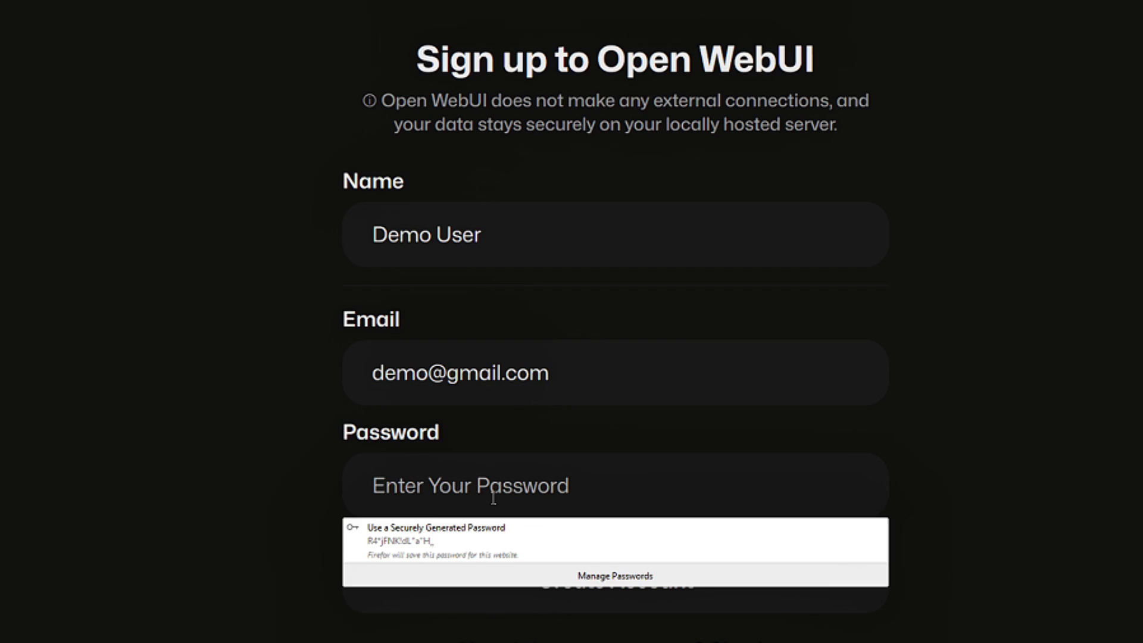
{"action": "type", "text": "•"}
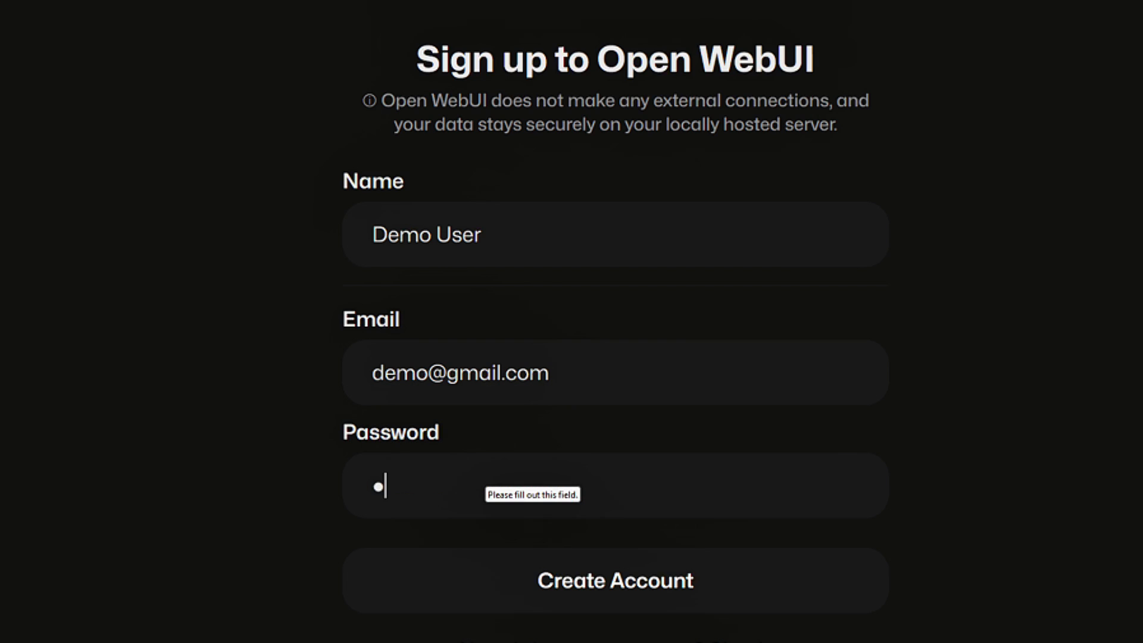
{"action": "type", "text": "password"}
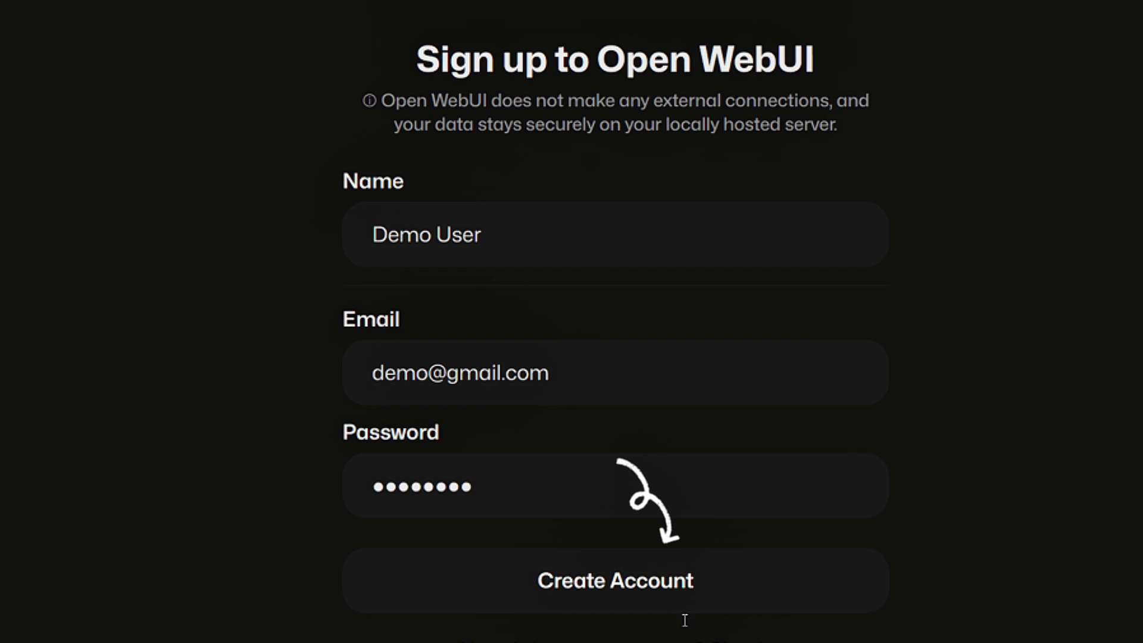
{"action": "left_click", "coordinate": [615, 580]}
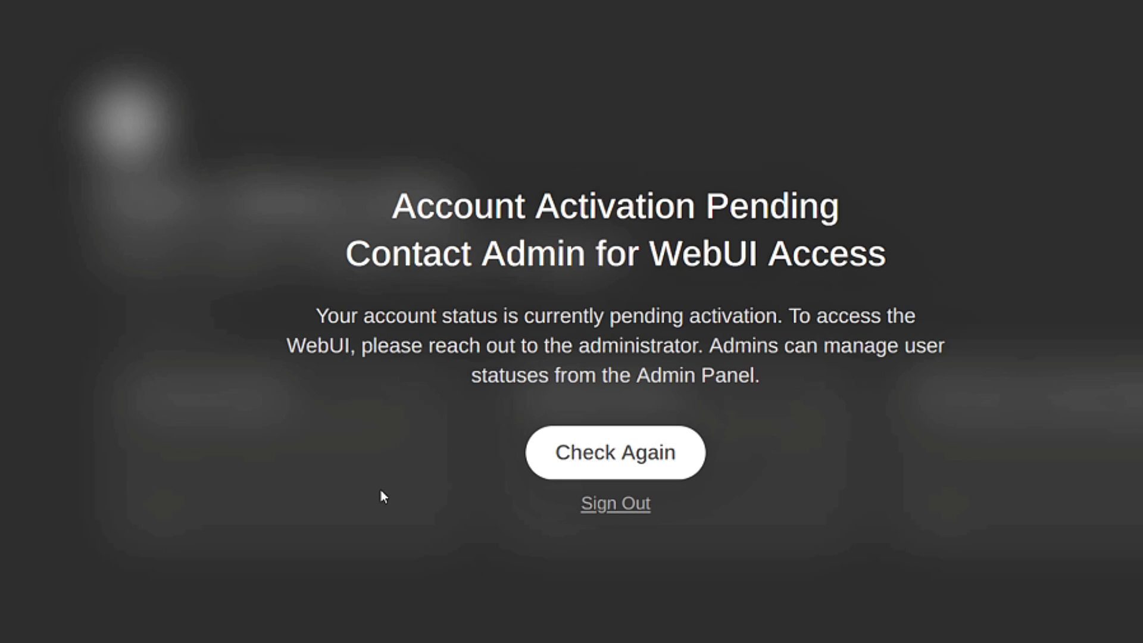
{"action": "mouse_move", "coordinate": [636, 531]}
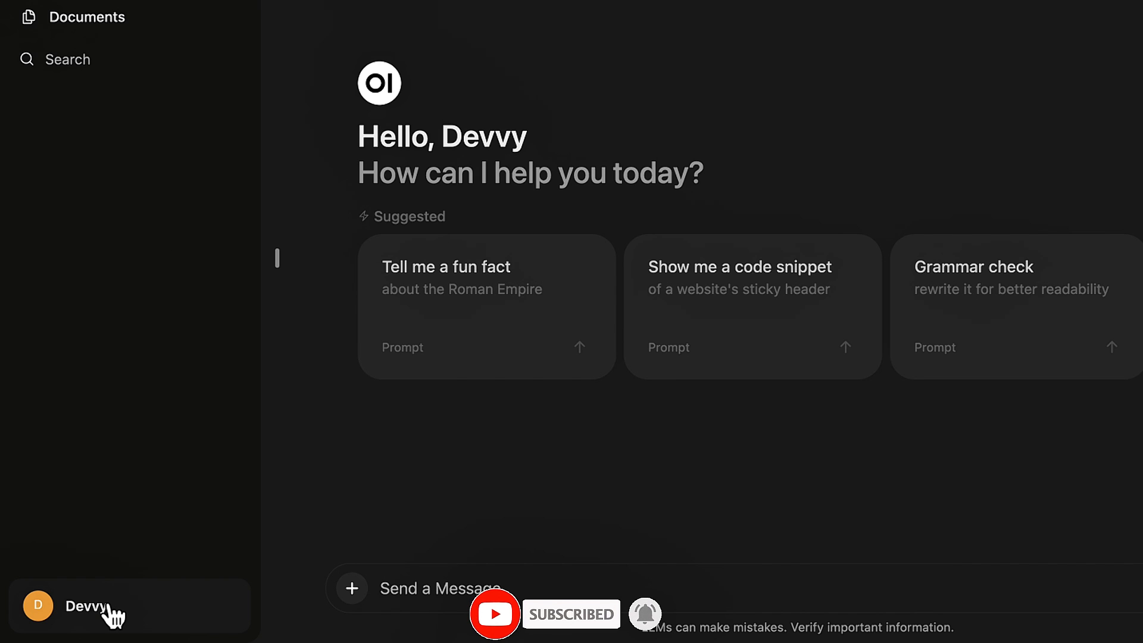
Open the Admin Panel from the profile menu to see the Users list.
{"action": "left_click", "coordinate": [73, 606]}
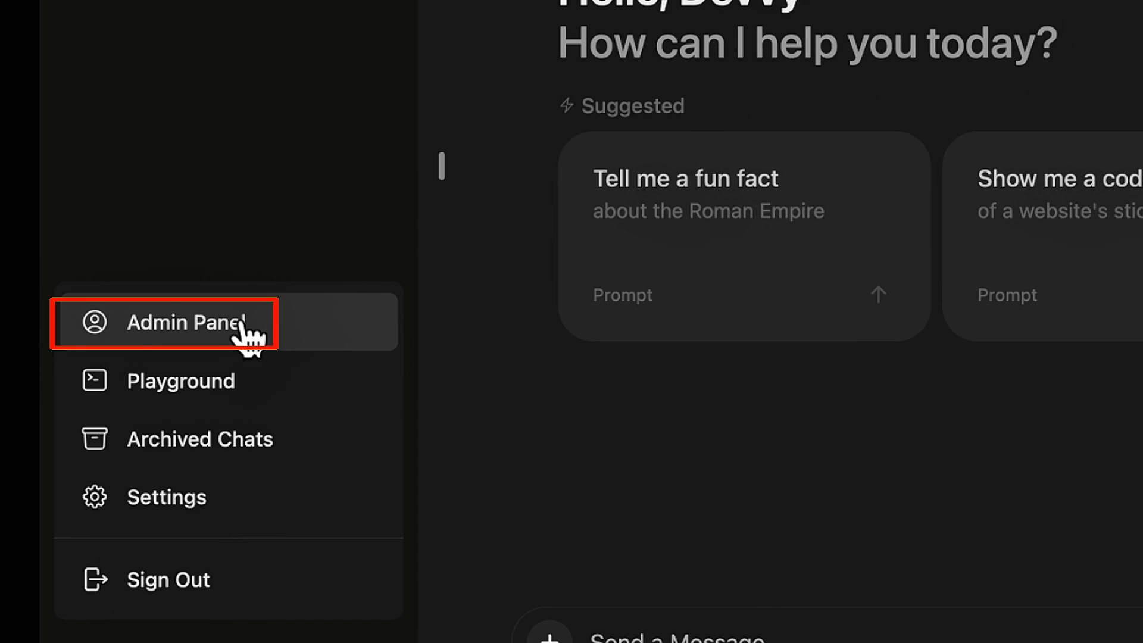
{"action": "left_click", "coordinate": [188, 322]}
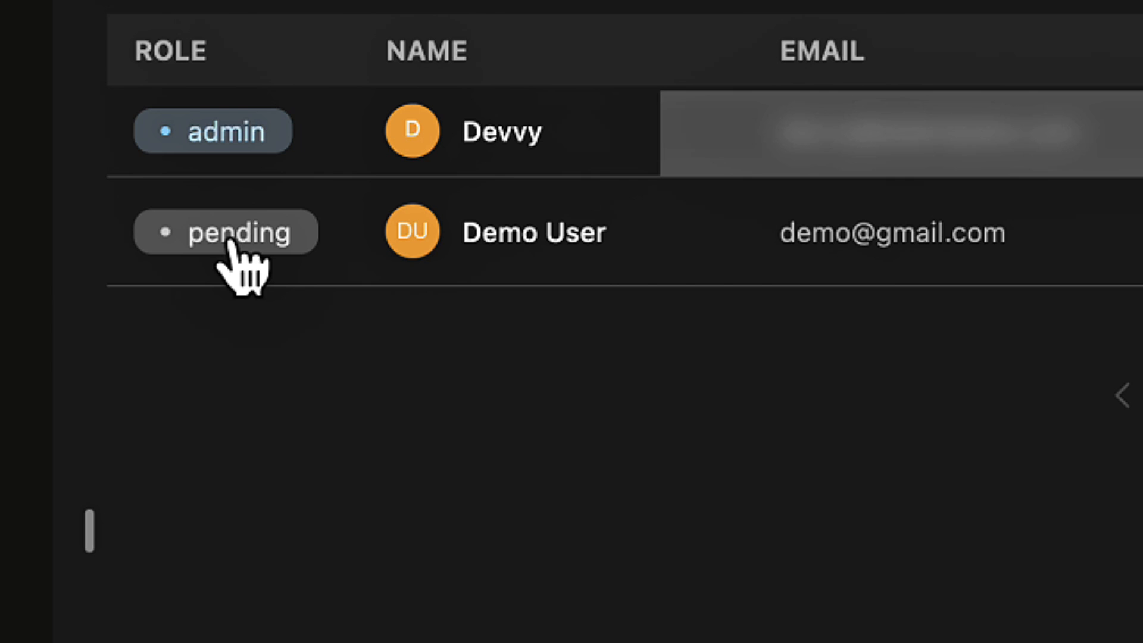
Cycle Demo User's role badge through admin and pending until it reads user.
{"action": "left_click", "coordinate": [225, 232]}
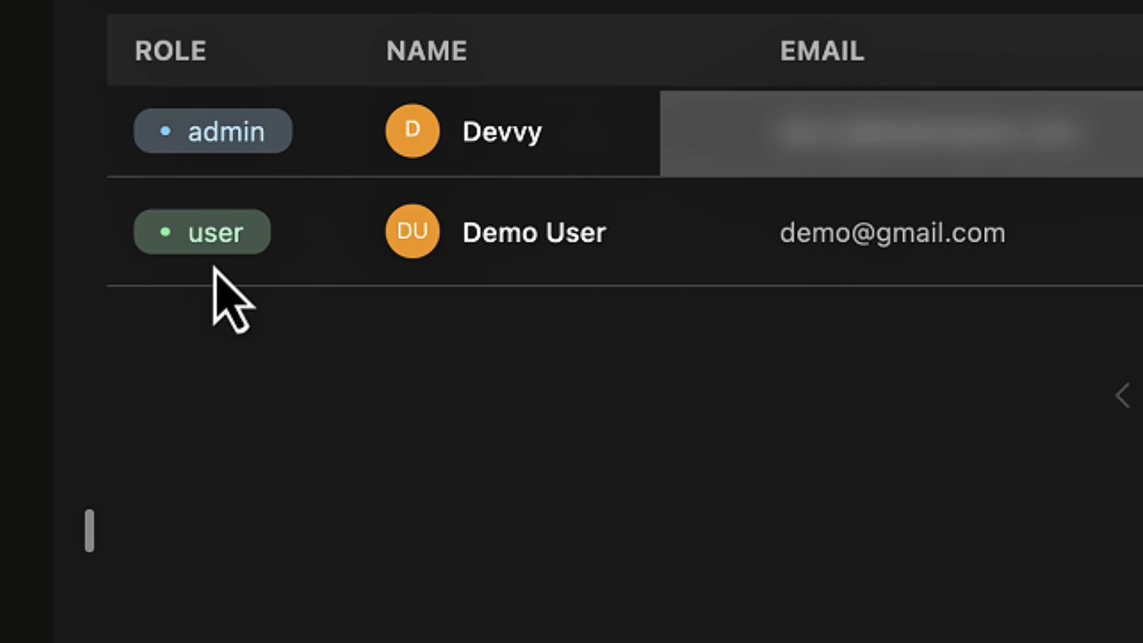
{"action": "left_click", "coordinate": [202, 231]}
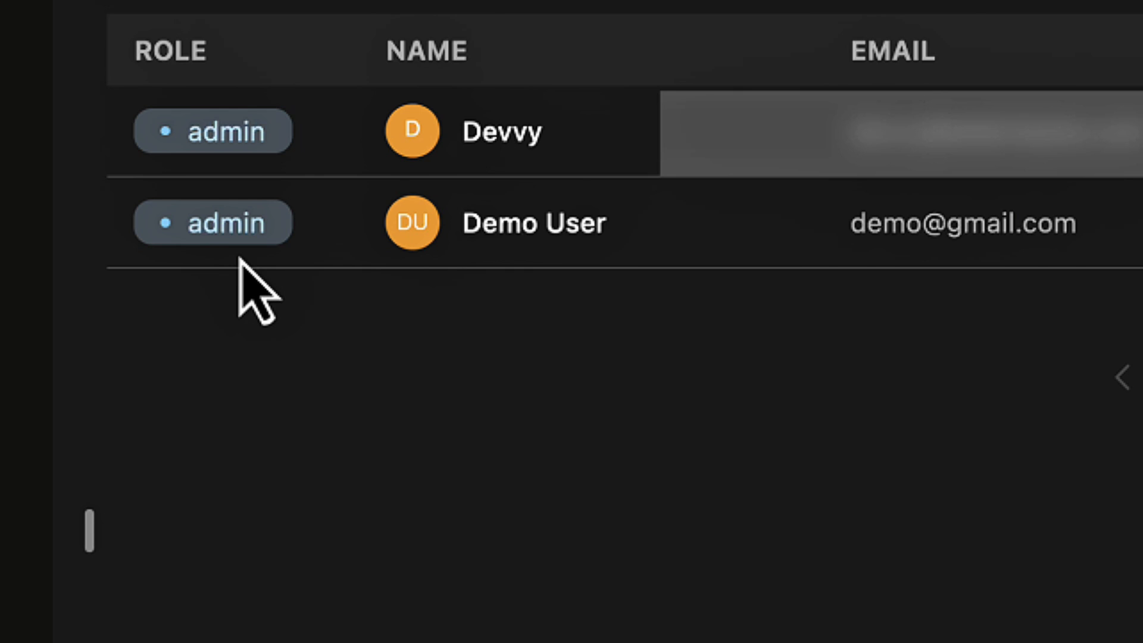
{"action": "mouse_move", "coordinate": [218, 248]}
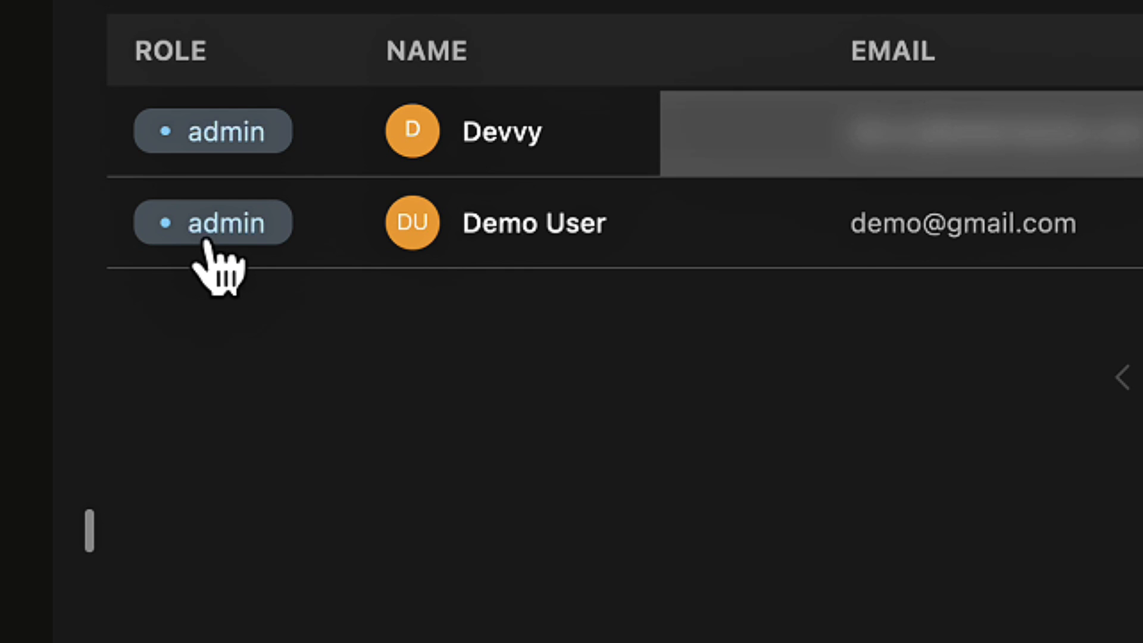
{"action": "left_click", "coordinate": [212, 222]}
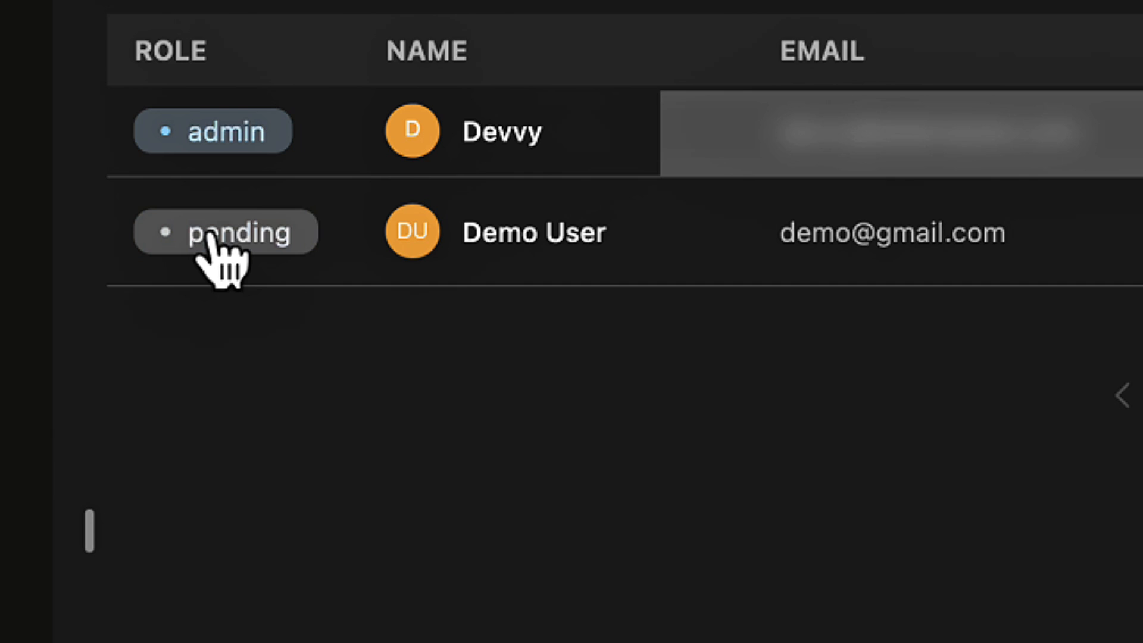
{"action": "left_click", "coordinate": [224, 232]}
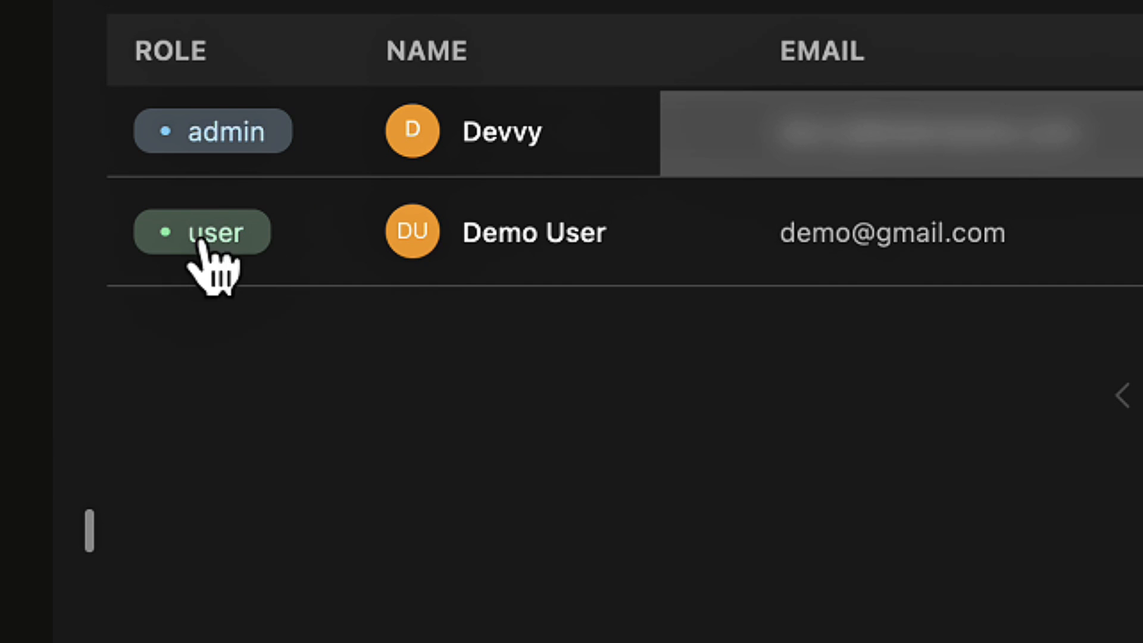
{"action": "mouse_move", "coordinate": [809, 357]}
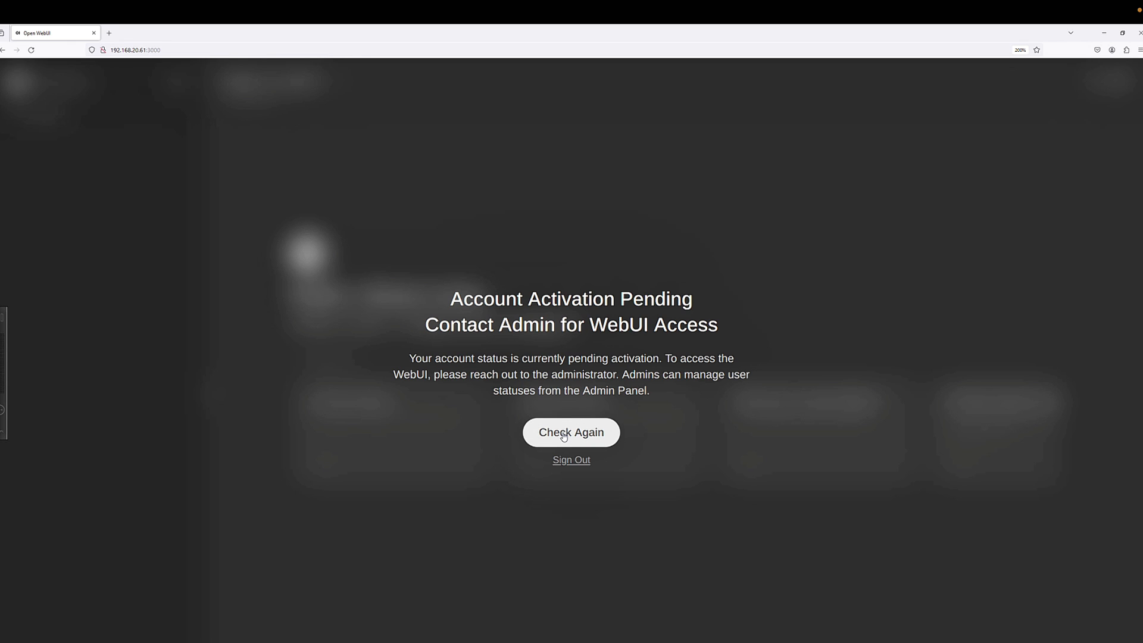
Recheck approval to enter the chat as Demo User and select llava:latest.
{"action": "left_click", "coordinate": [570, 432]}
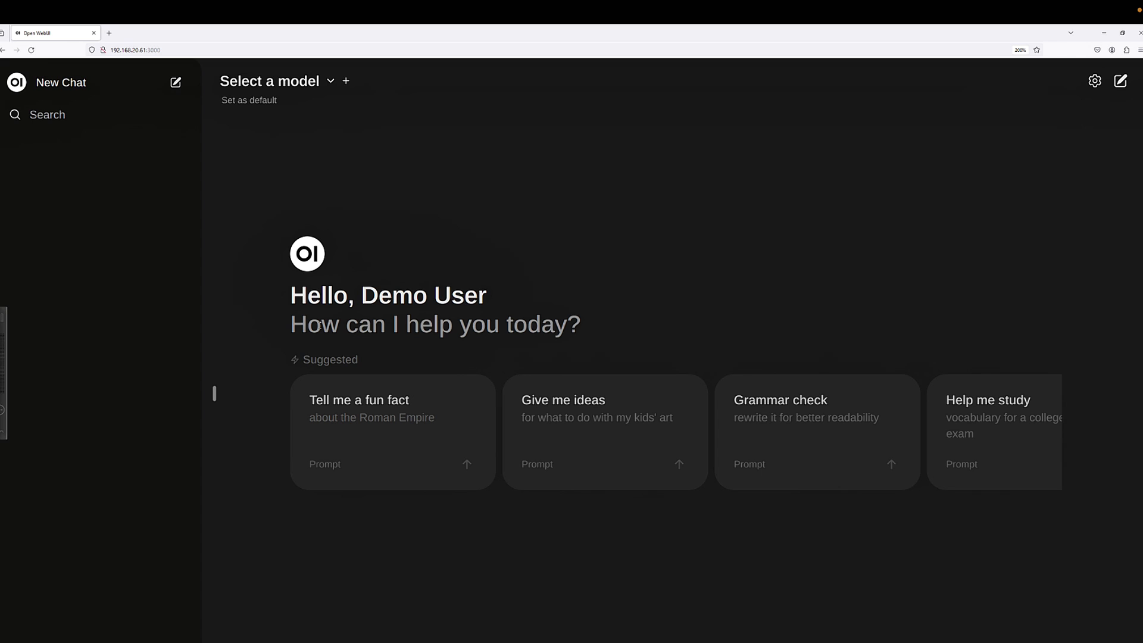
{"action": "left_click", "coordinate": [269, 81]}
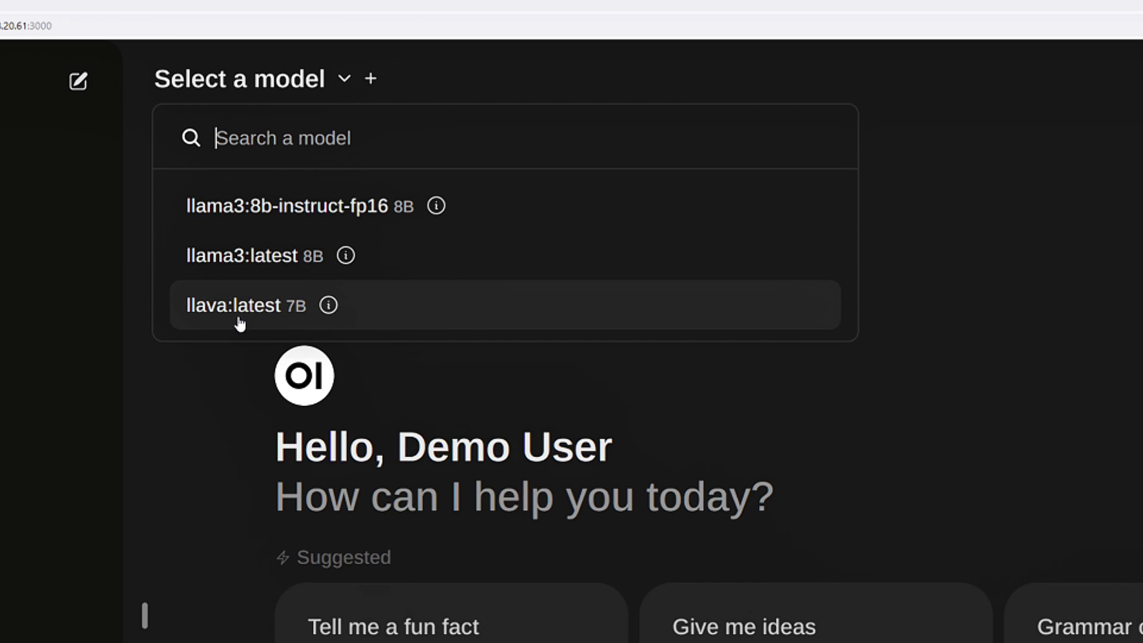
{"action": "left_click", "coordinate": [243, 255]}
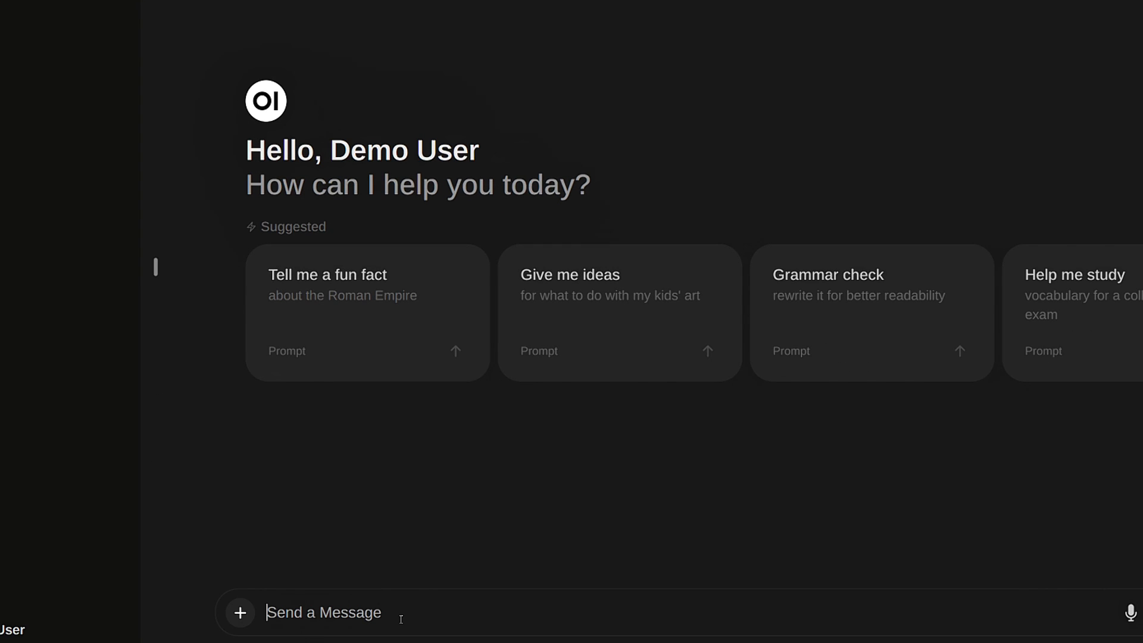
Ask the model to write some sample Java code.
{"action": "type", "text": "Write some sample Ja"}
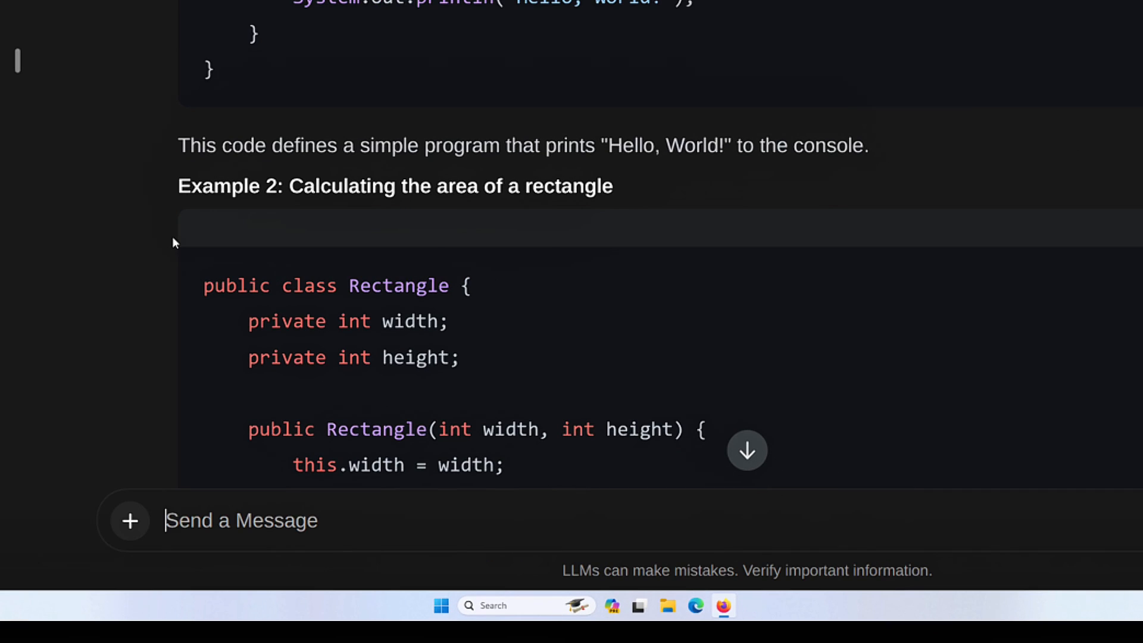
{"action": "mouse_move", "coordinate": [488, 618]}
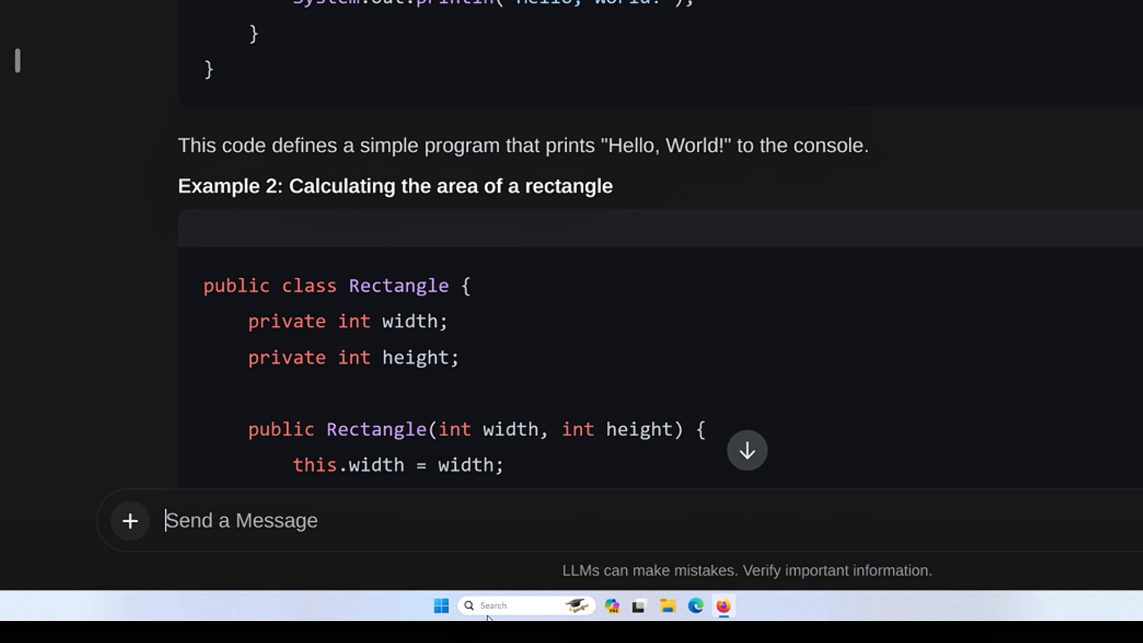
Run ipconfig in Command Prompt and highlight the IPv4 address 192.168.20.240.
{"action": "left_click", "coordinate": [440, 604]}
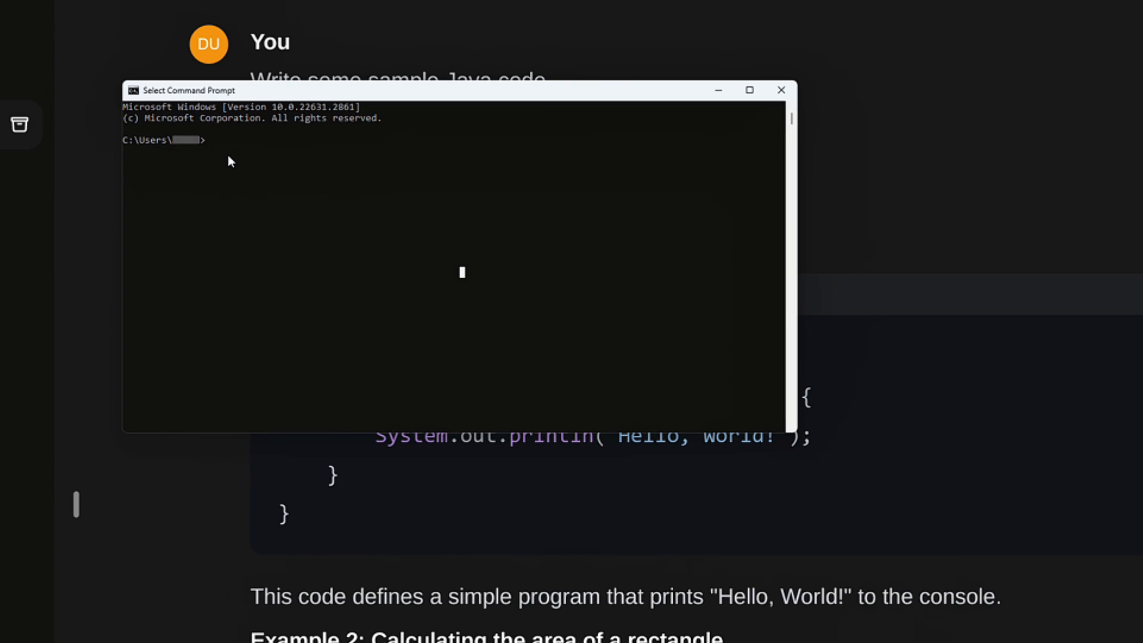
{"action": "type", "text": "ipconfig"}
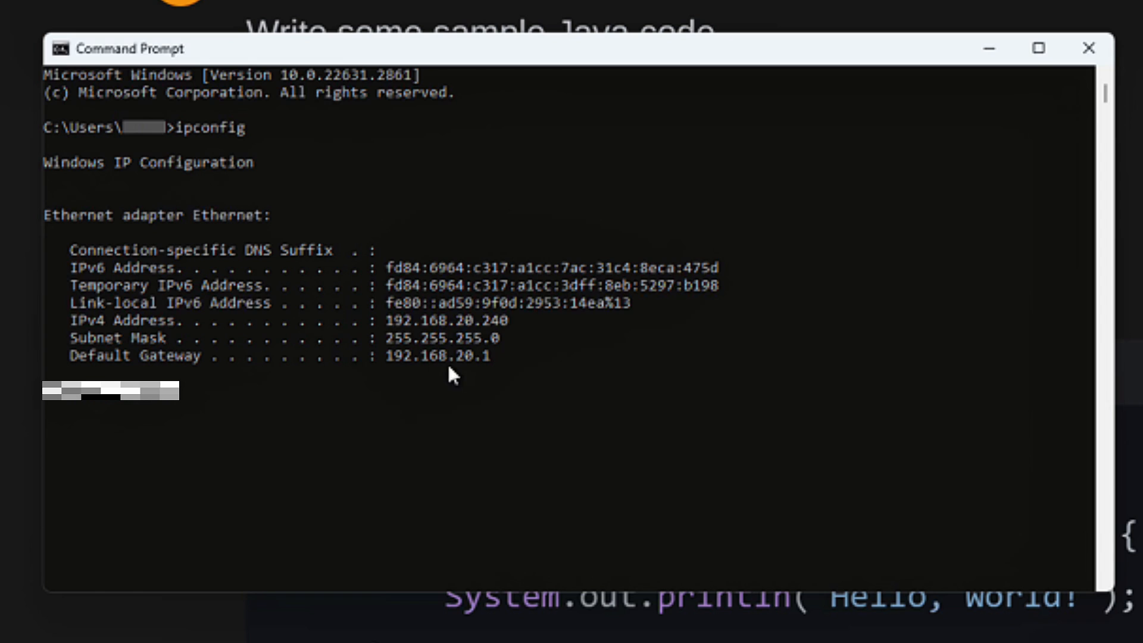
{"action": "double_click", "coordinate": [444, 321]}
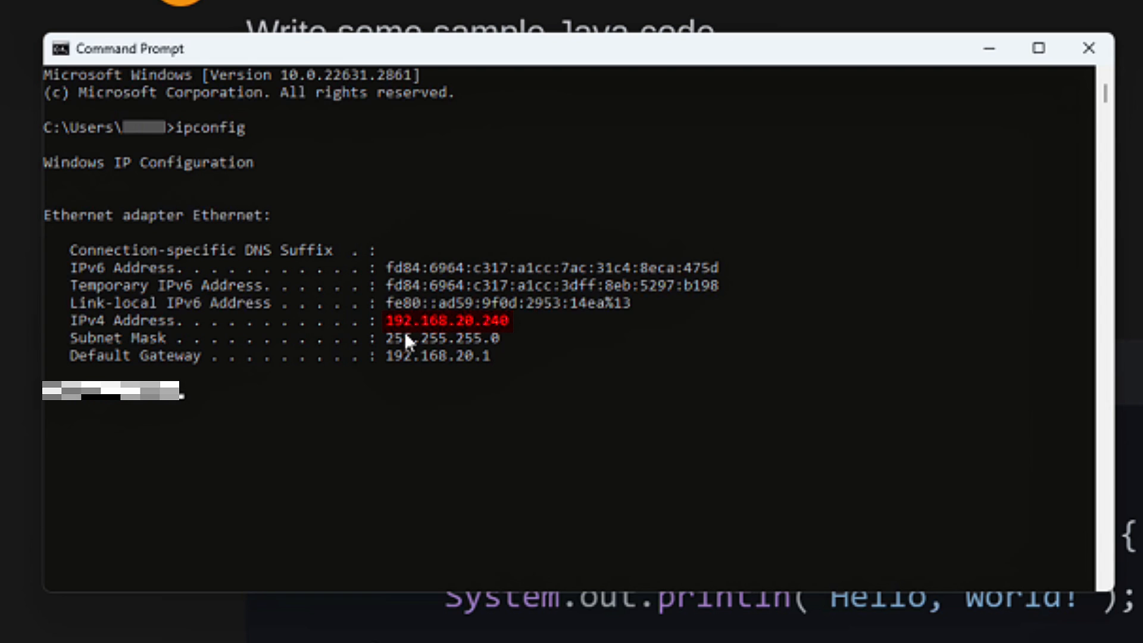
{"action": "mouse_move", "coordinate": [421, 340]}
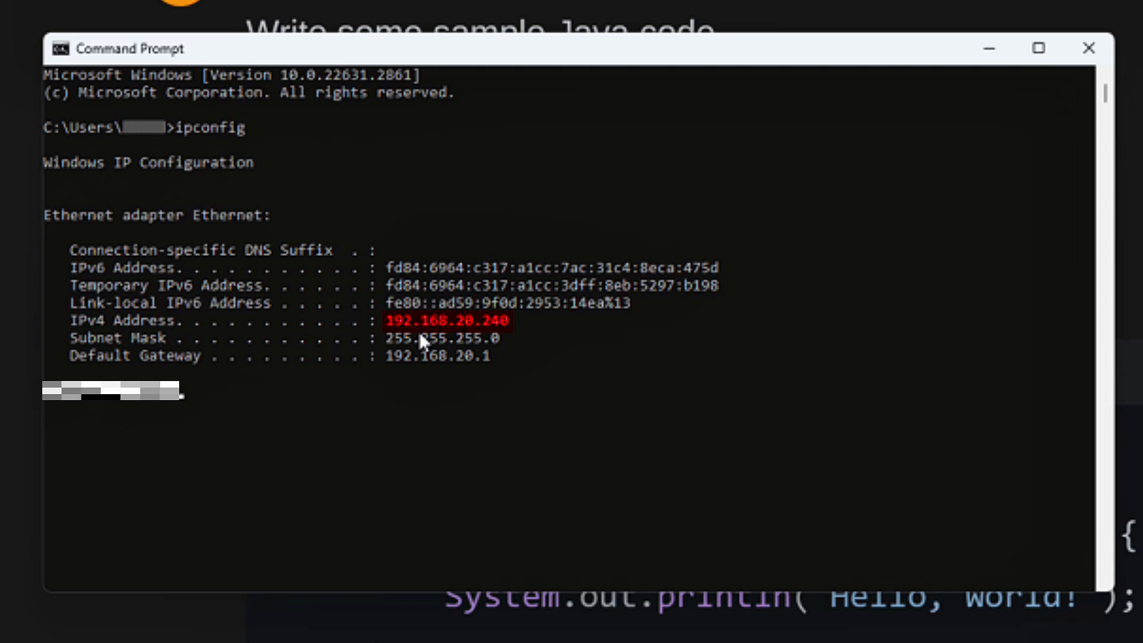
{"action": "mouse_move", "coordinate": [472, 343]}
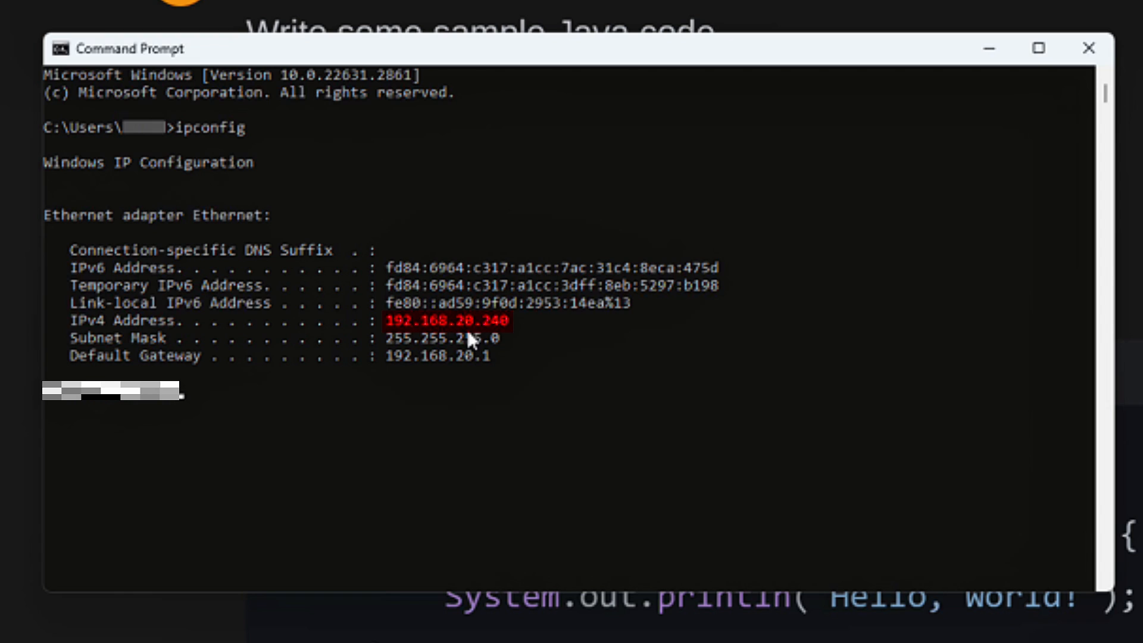
{"action": "mouse_move", "coordinate": [527, 347]}
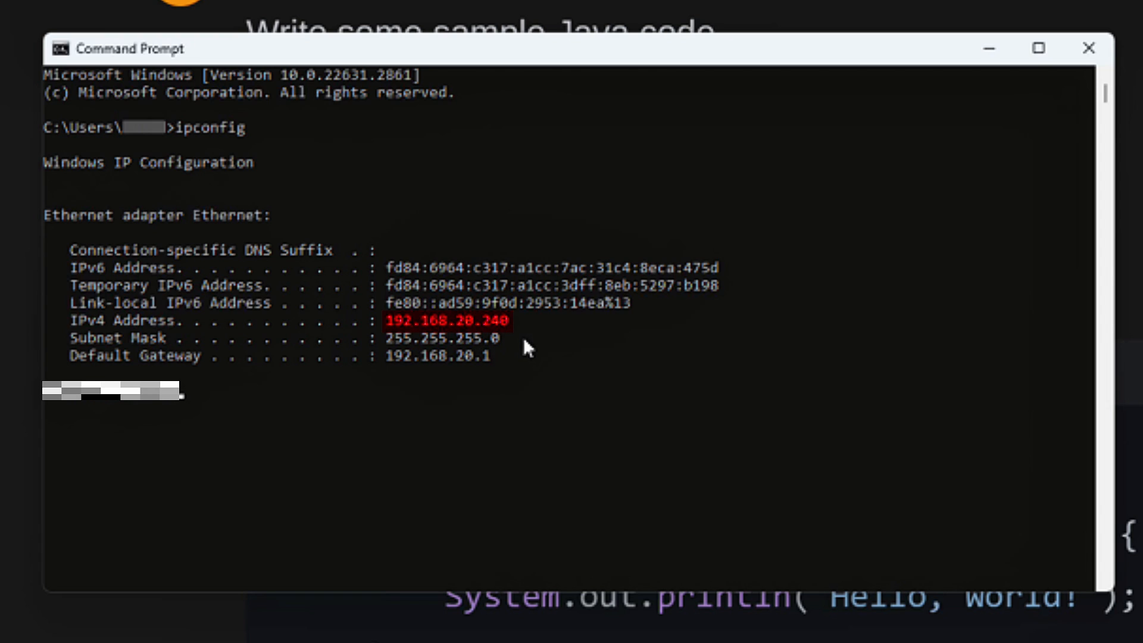